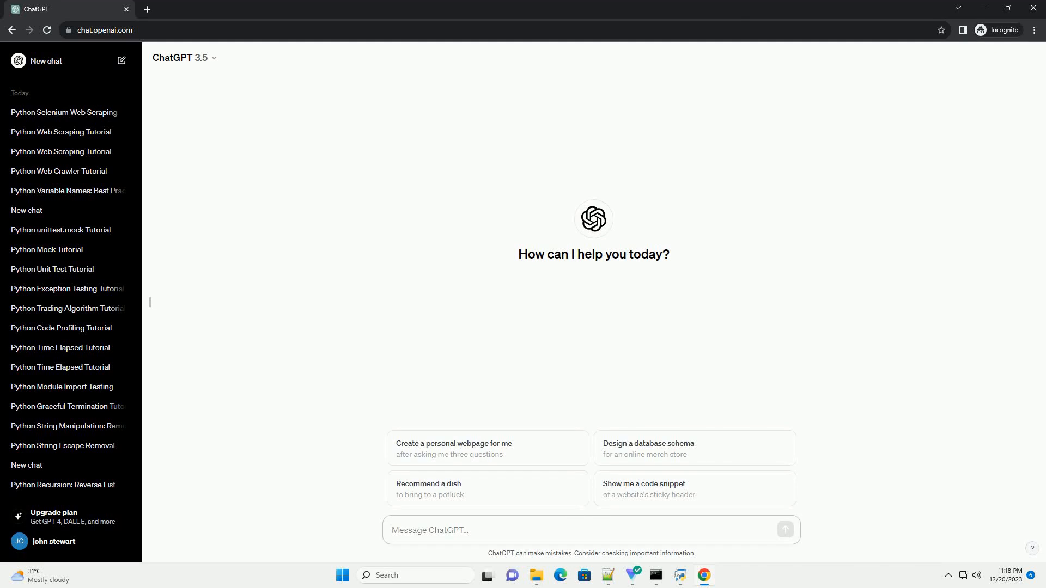
# - Ask ChatGPT for a Python BeautifulSoup web scraping tutorial with a code example
pyautogui.click(785, 530)
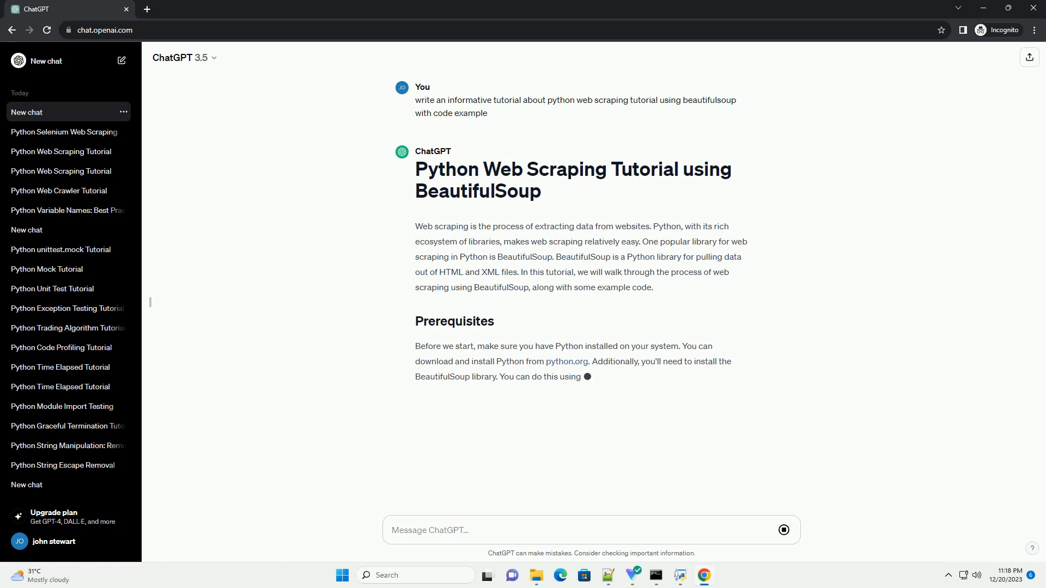
# - Follow the streaming reply through pip install, HTML basics and the title-extraction script
pyautogui.scroll(-3)
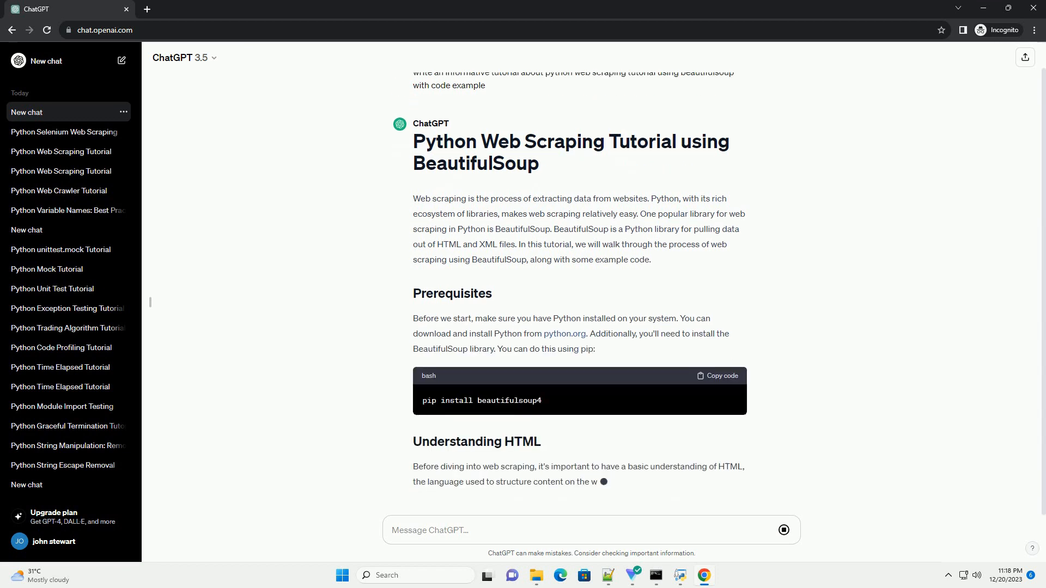
pyautogui.scroll(-3)
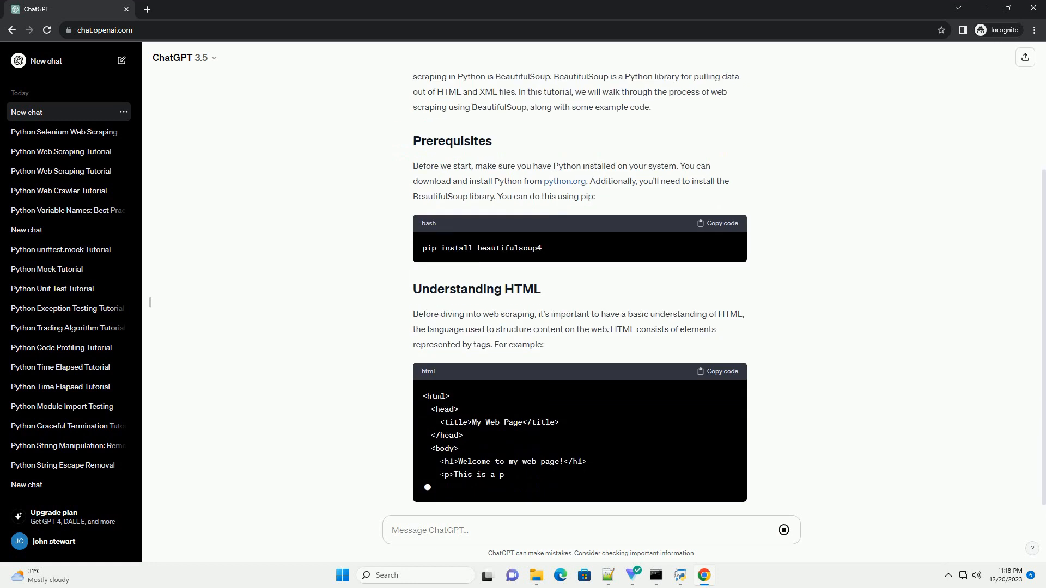
pyautogui.scroll(-3)
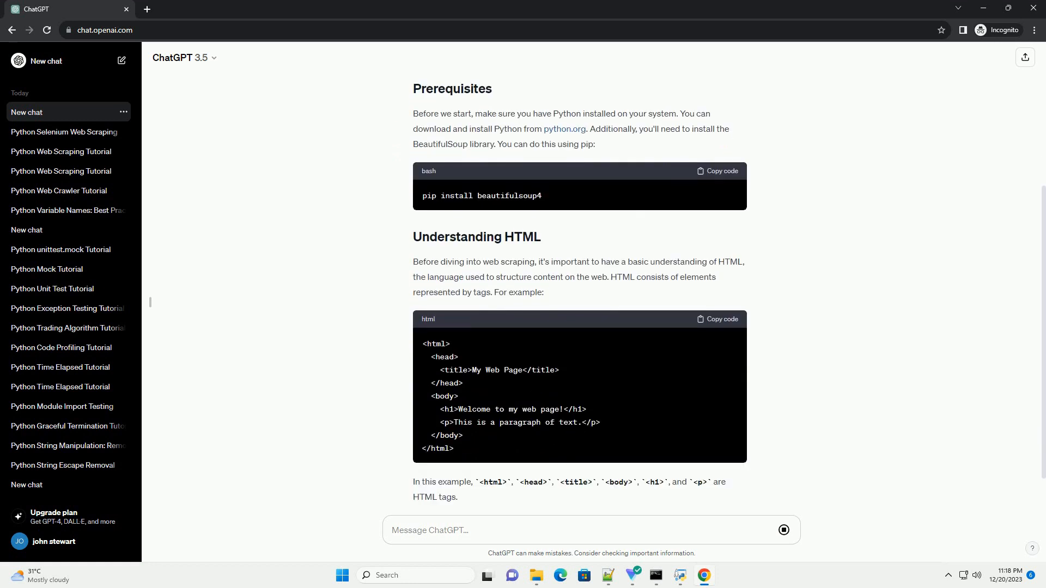
pyautogui.scroll(-3)
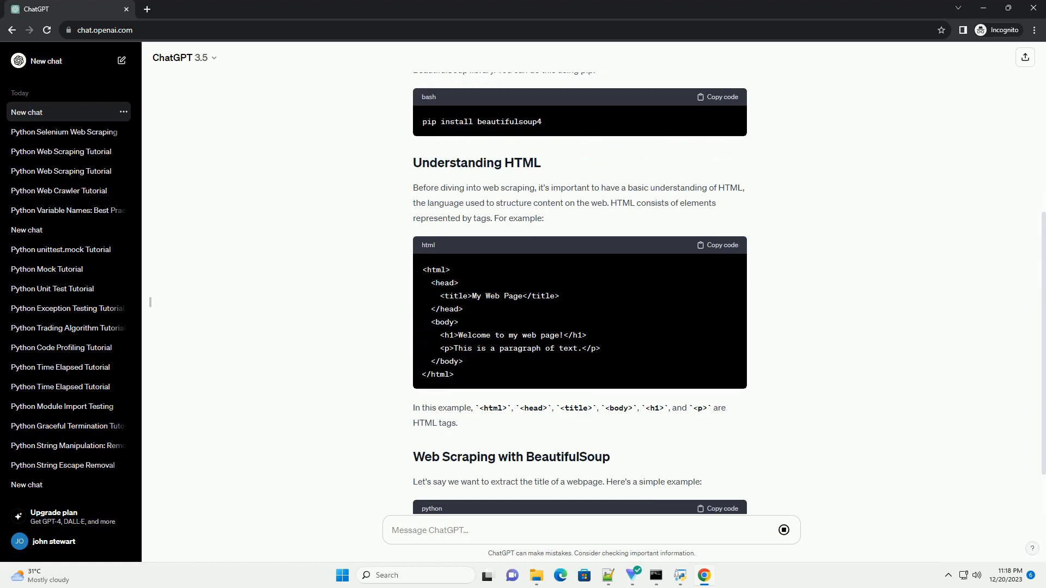
pyautogui.scroll(-3)
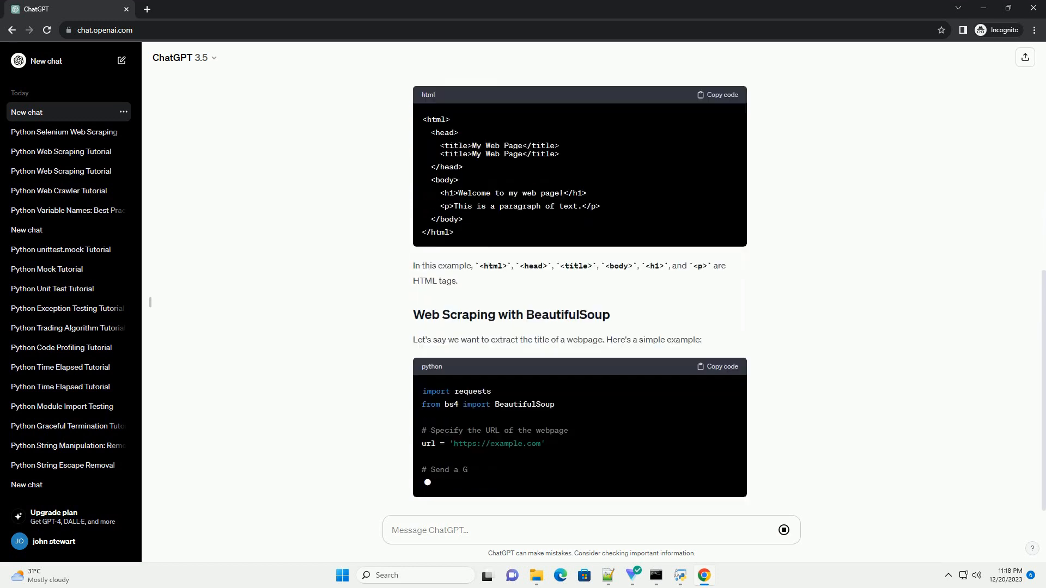
pyautogui.scroll(-3)
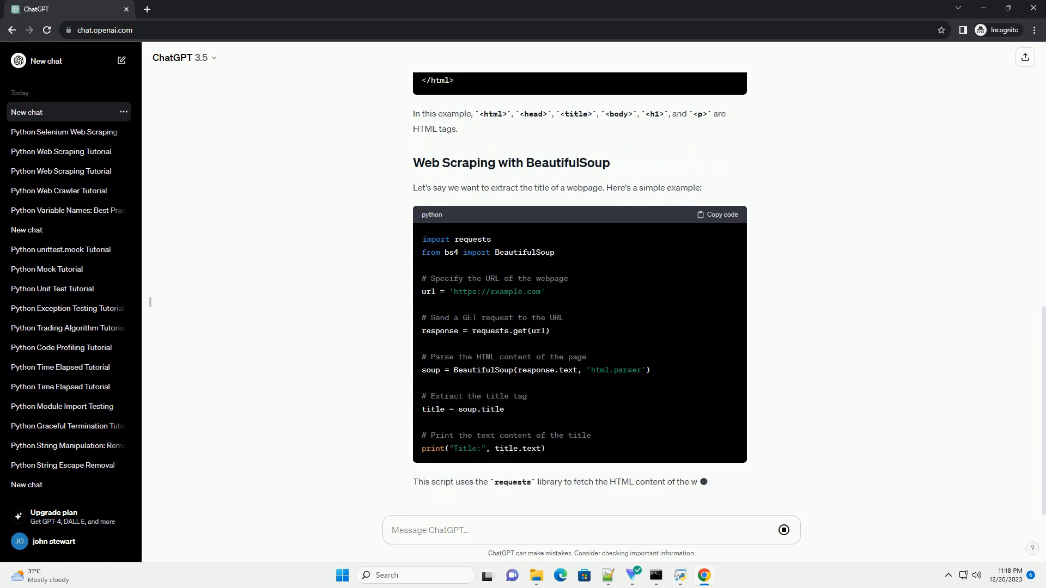
# - Follow the reply through the link-extraction example, Handling Dynamic Content and Conclusion
pyautogui.scroll(-3)
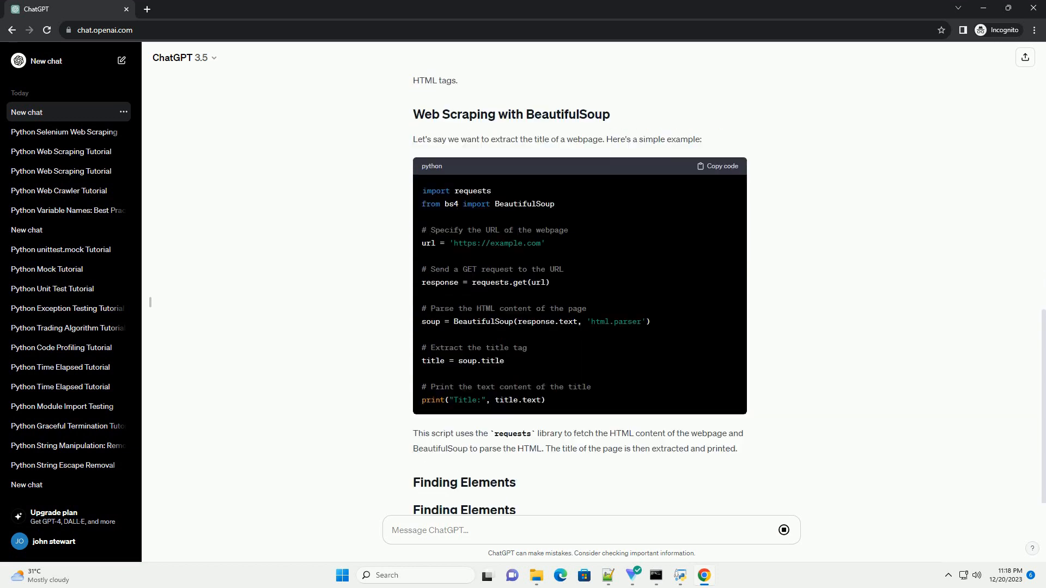
pyautogui.scroll(-3)
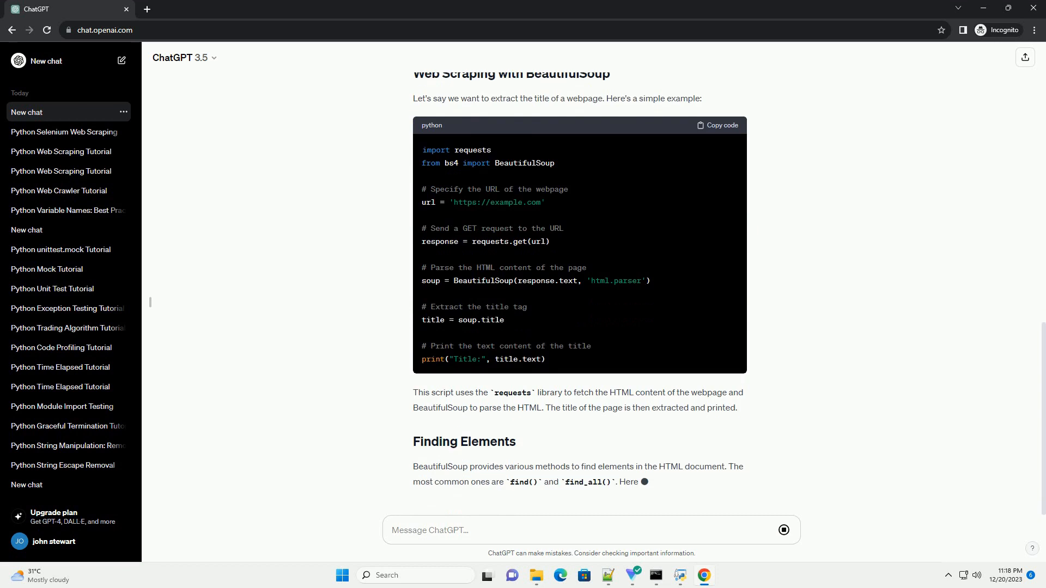
pyautogui.scroll(-3)
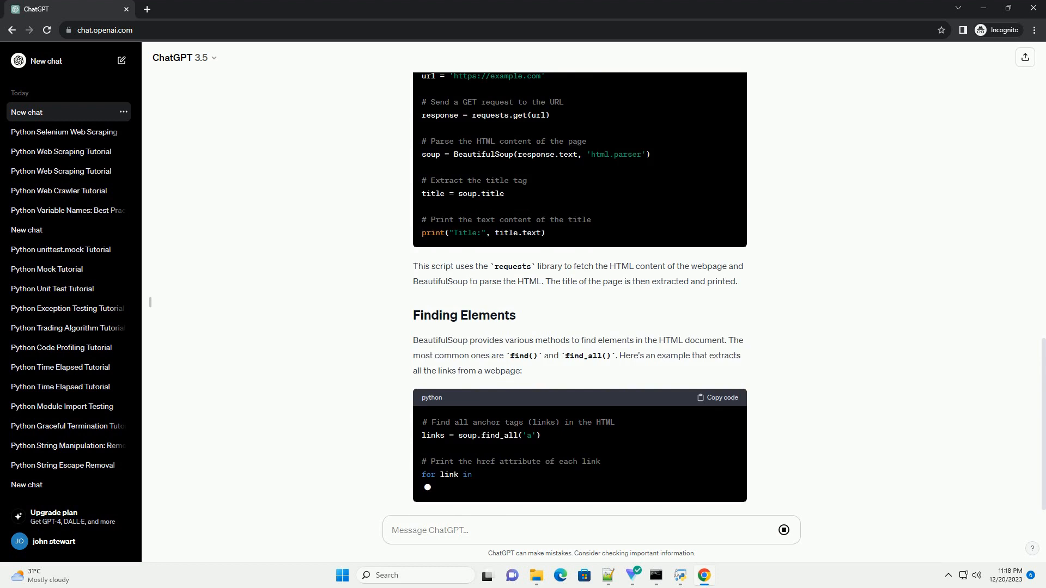
pyautogui.scroll(-3)
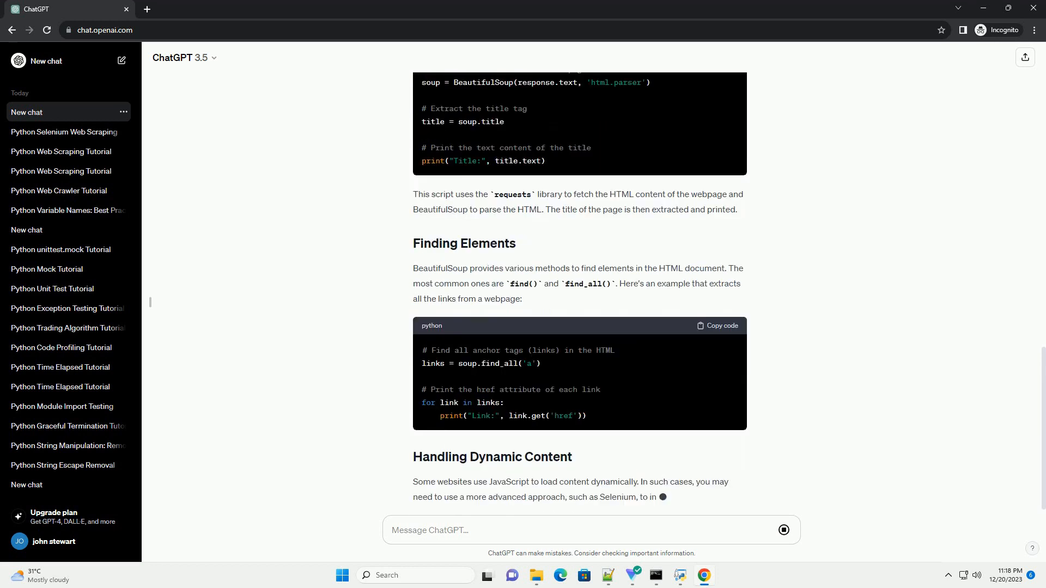
pyautogui.scroll(-3)
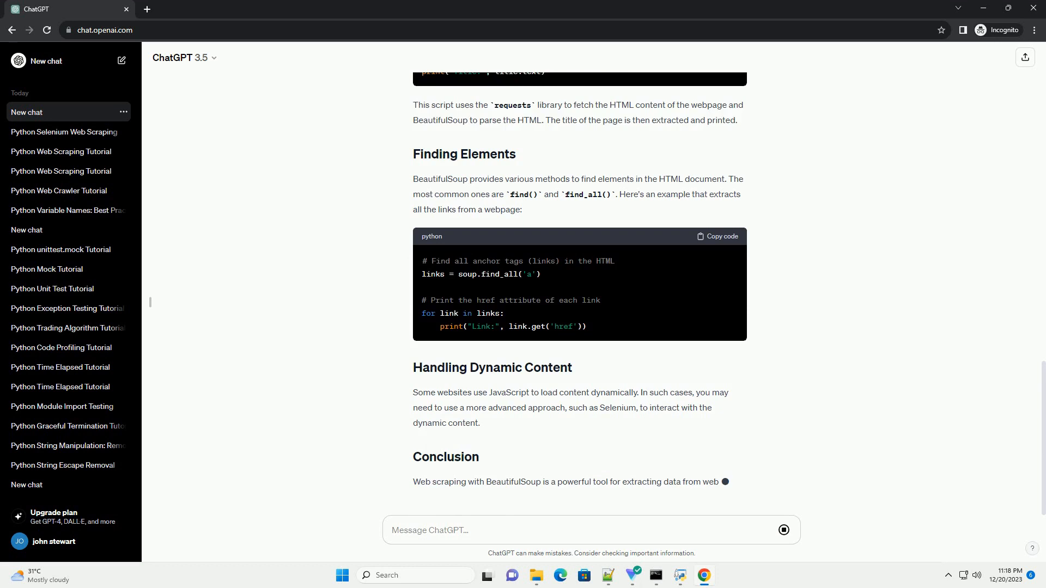
pyautogui.scroll(-3)
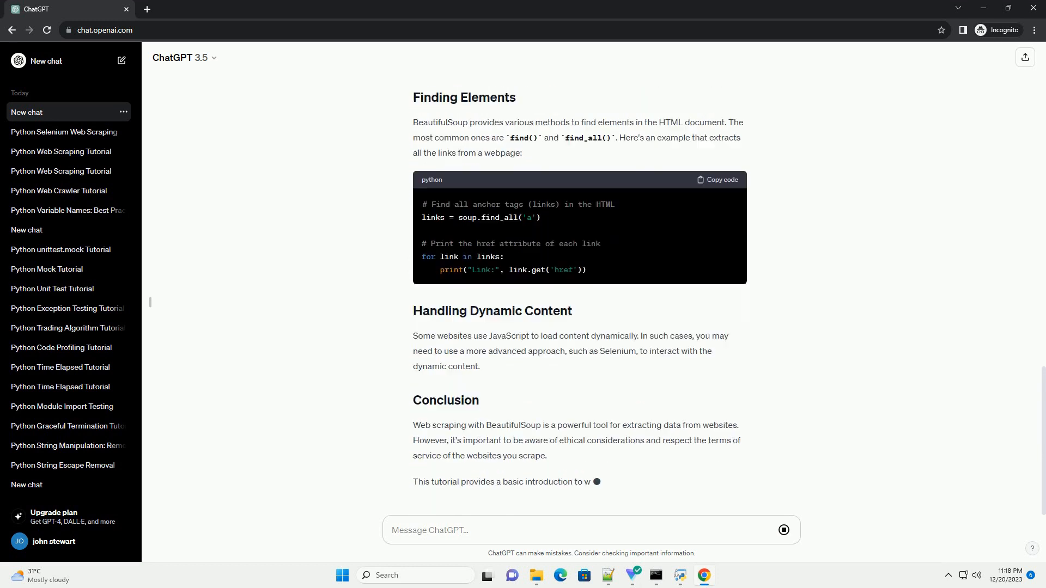
pyautogui.scroll(-3)
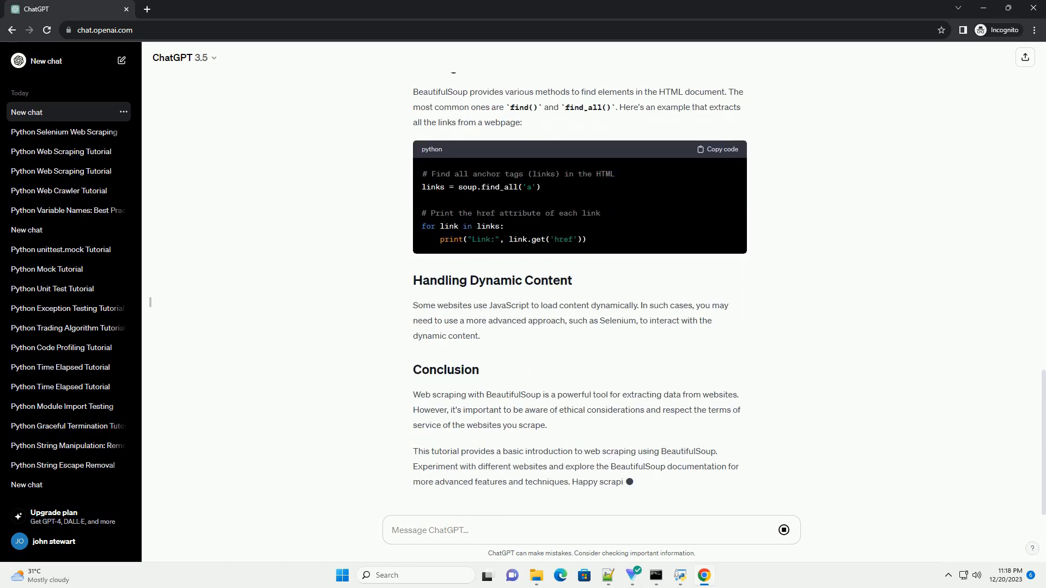